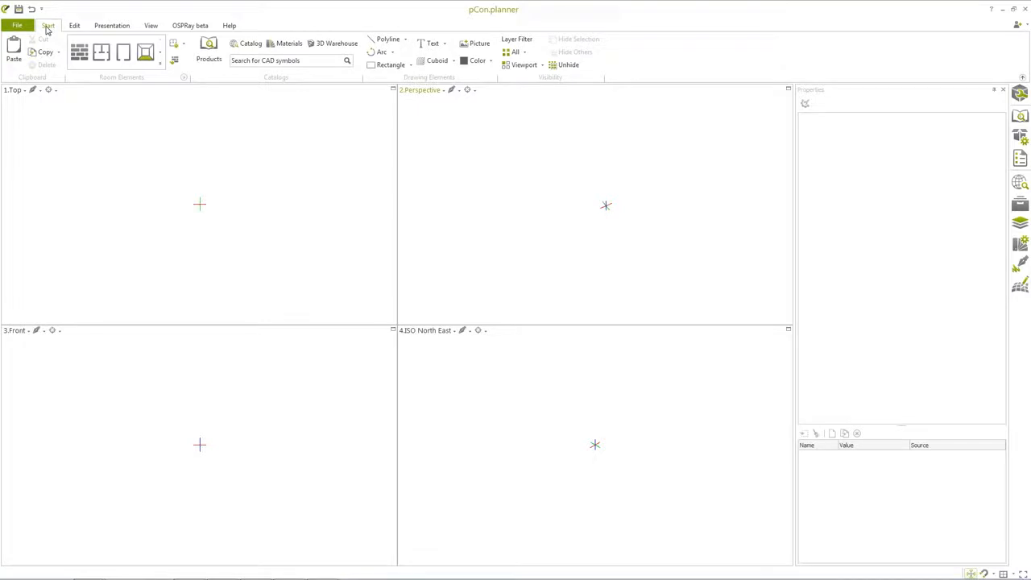
pyautogui.moveTo(233, 204)
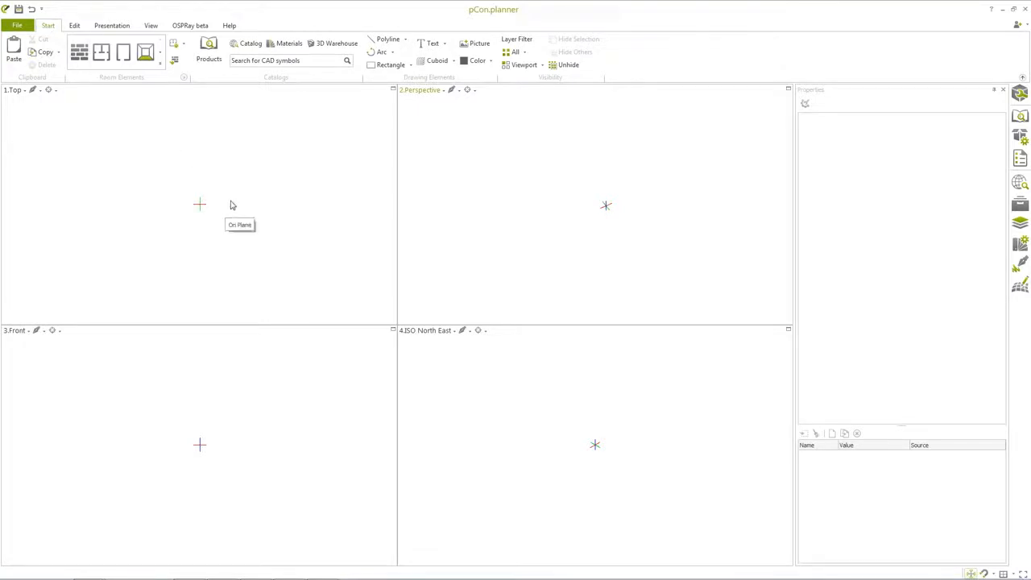
pyautogui.moveTo(298, 393)
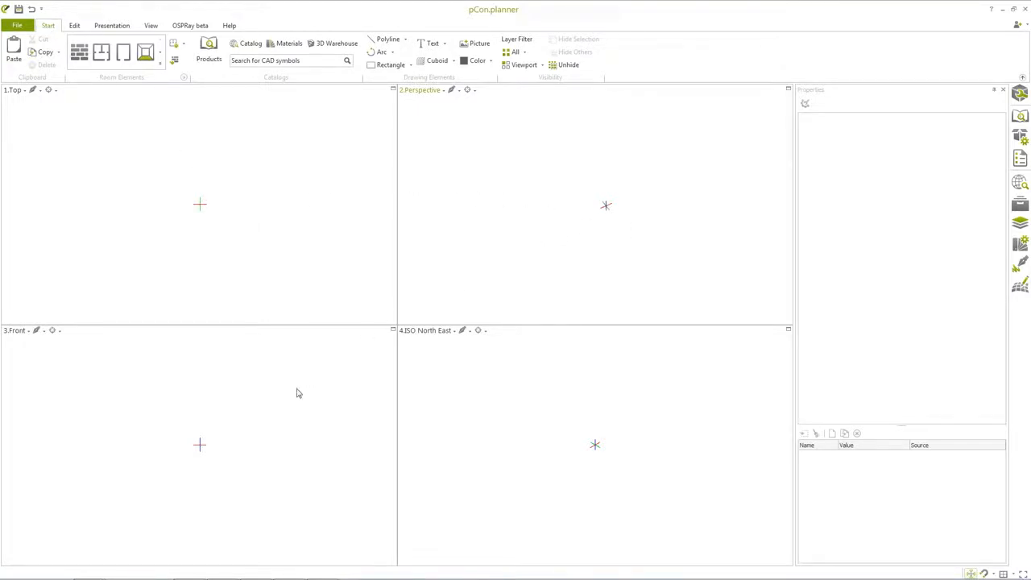
pyautogui.moveTo(644, 450)
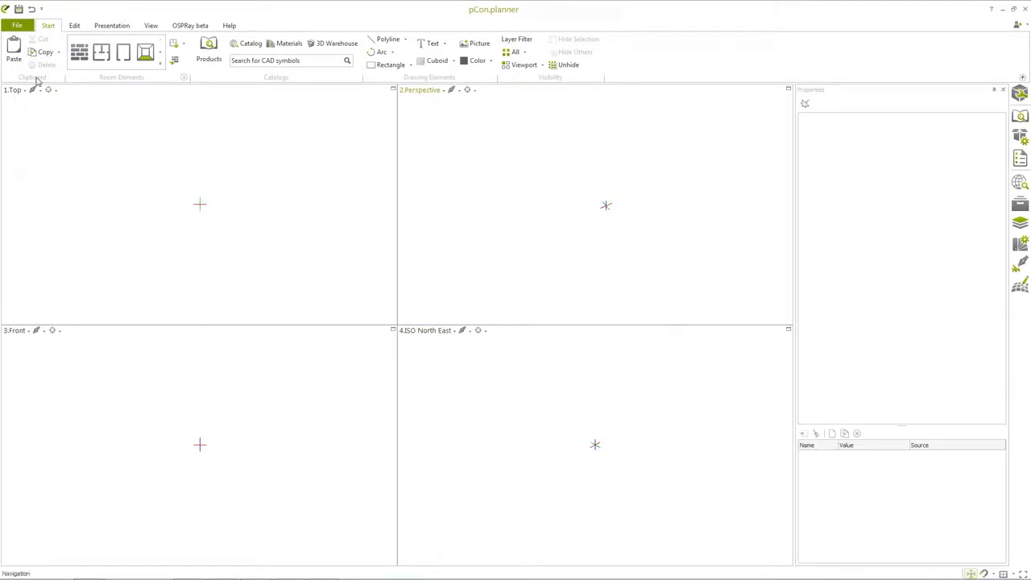
pyautogui.moveTo(366, 111)
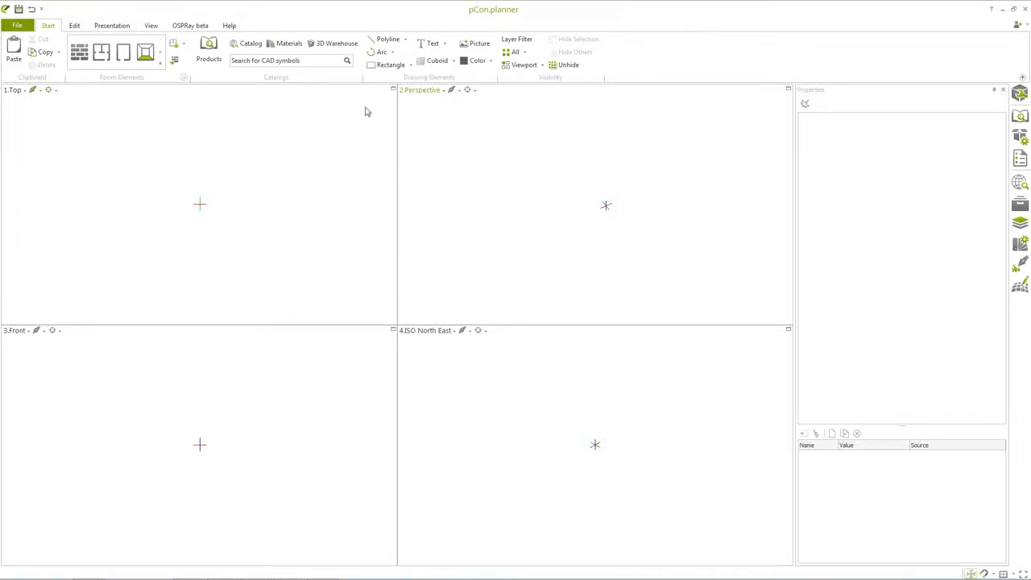
pyautogui.moveTo(102, 103)
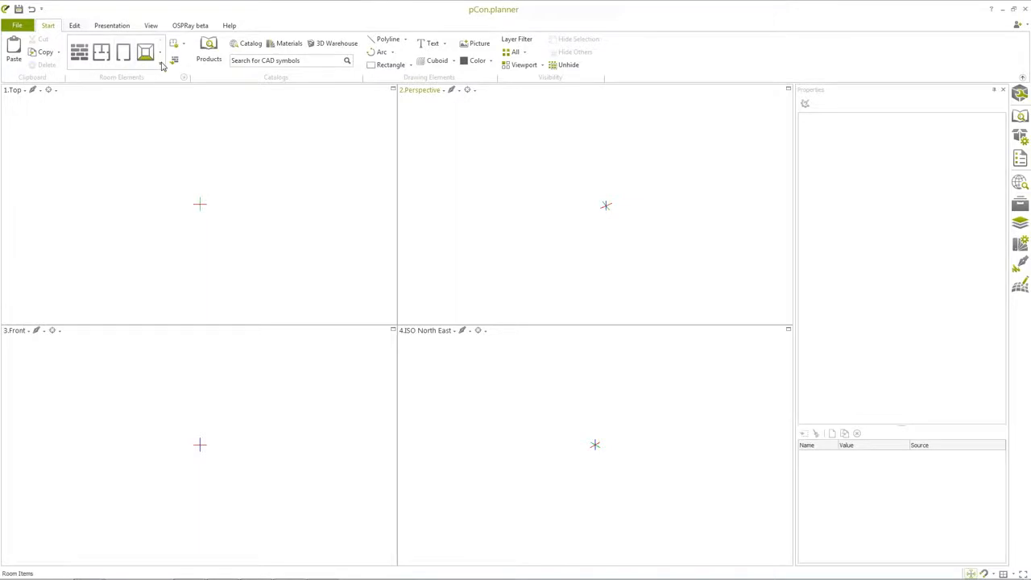
# Step: Draw a rectangular room in the Top view and fill it with a floor
pyautogui.click(79, 51)
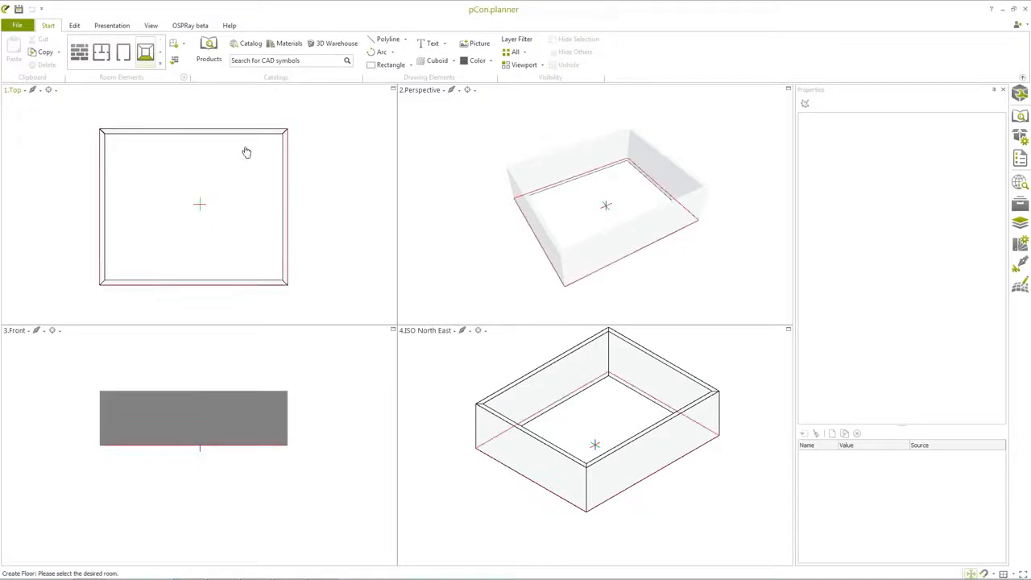
pyautogui.click(194, 205)
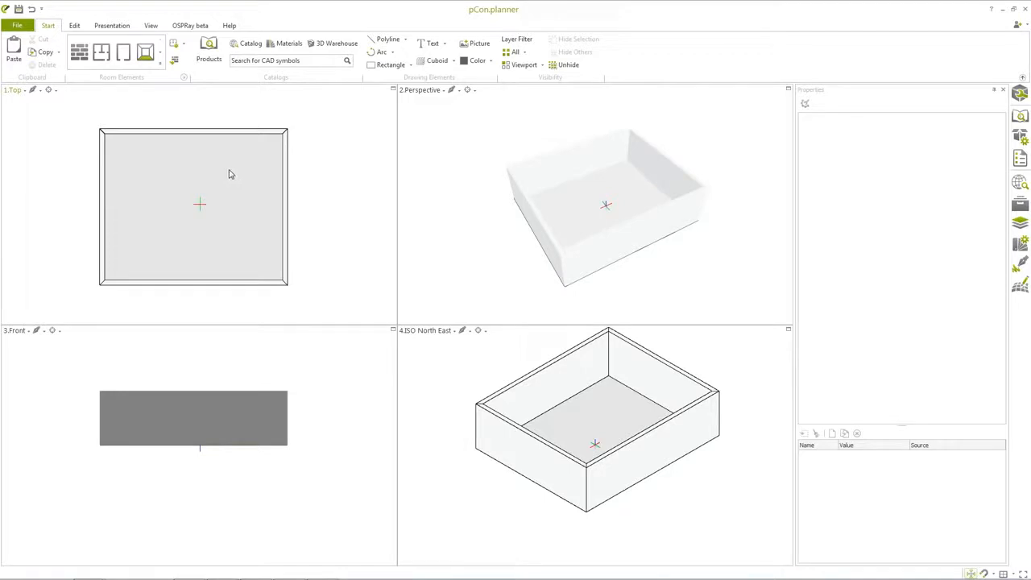
# Step: Set the 2.Perspective viewport to perspective projection and start placing a door
pyautogui.click(13, 90)
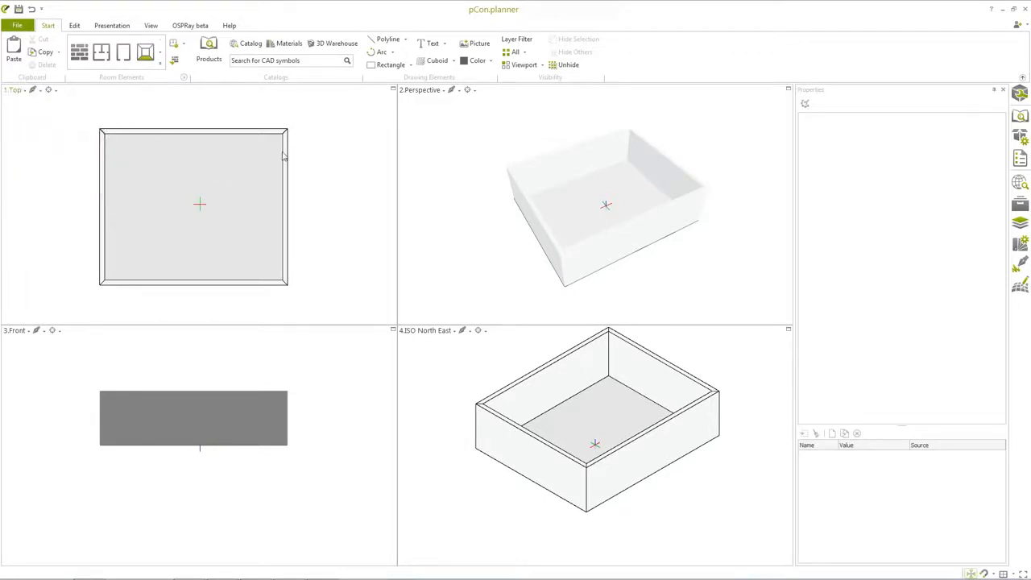
pyautogui.click(419, 89)
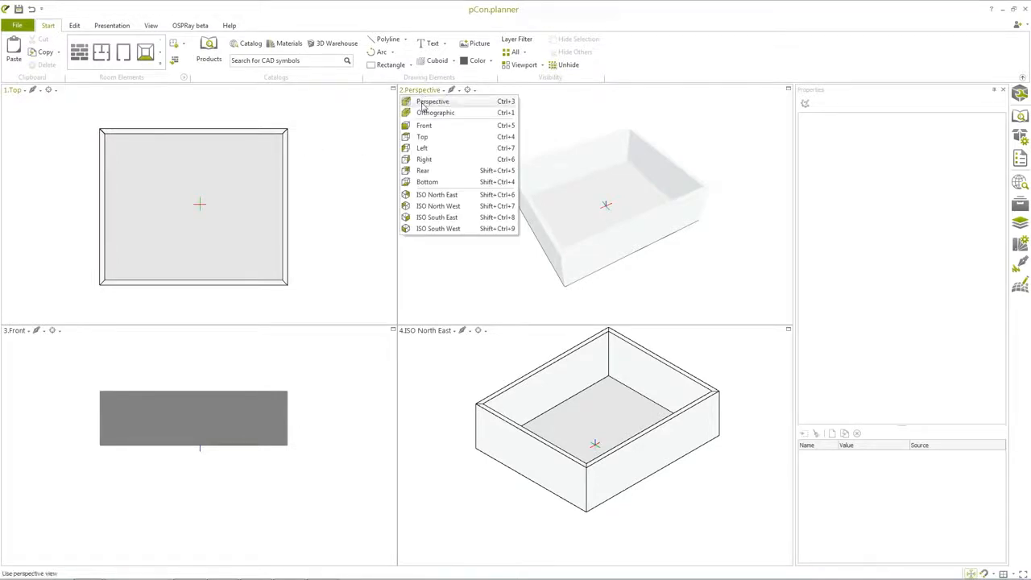
pyautogui.click(433, 102)
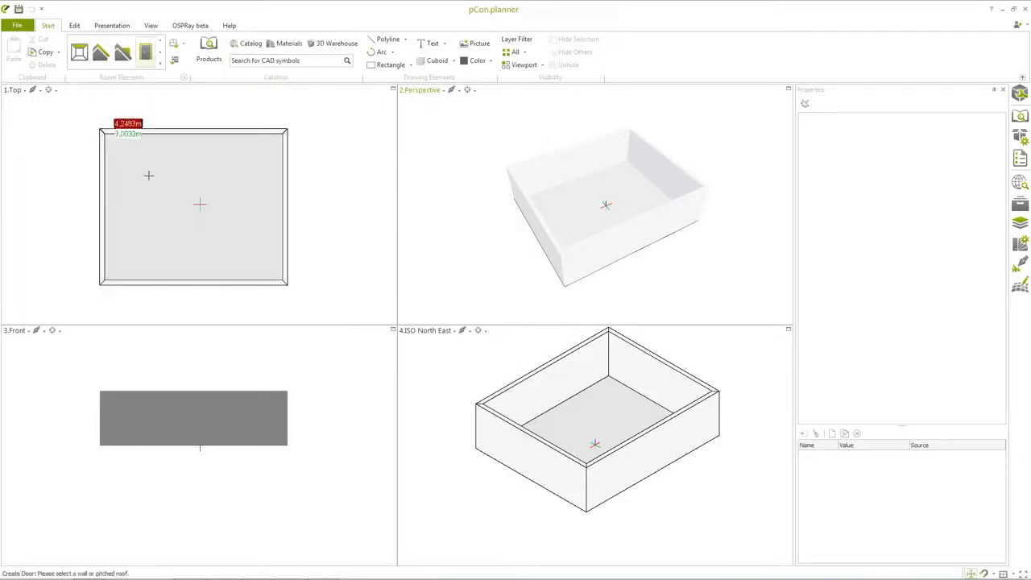
# Step: Place the door in the bottom wall and a window in the top wall
pyautogui.click(200, 278)
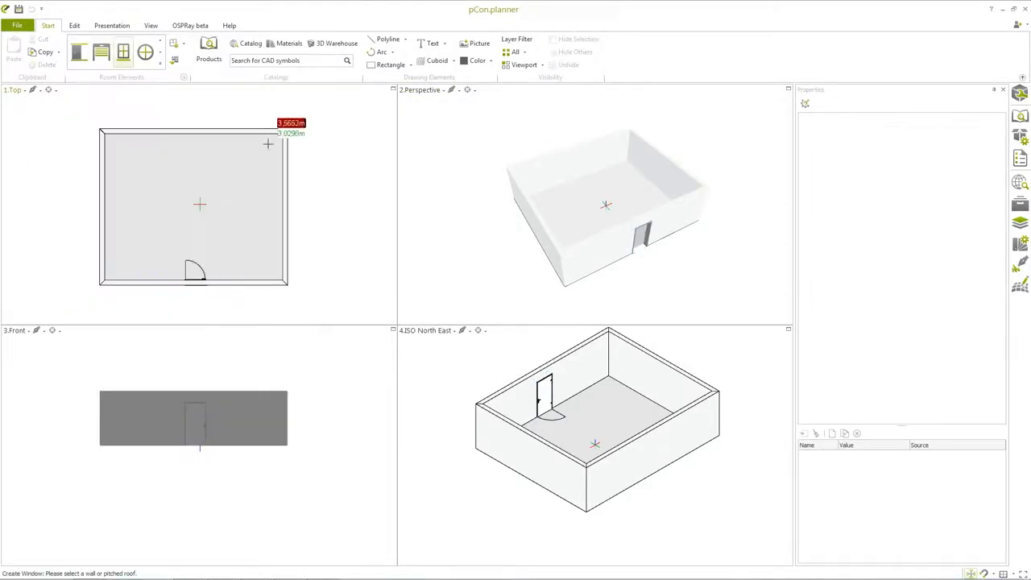
pyautogui.click(267, 145)
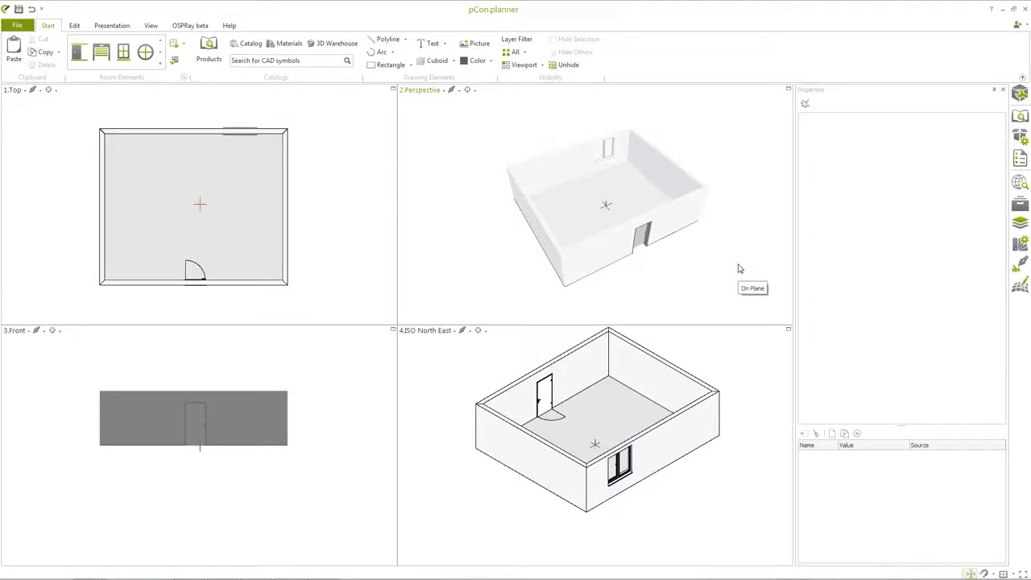
pyautogui.moveTo(162, 76)
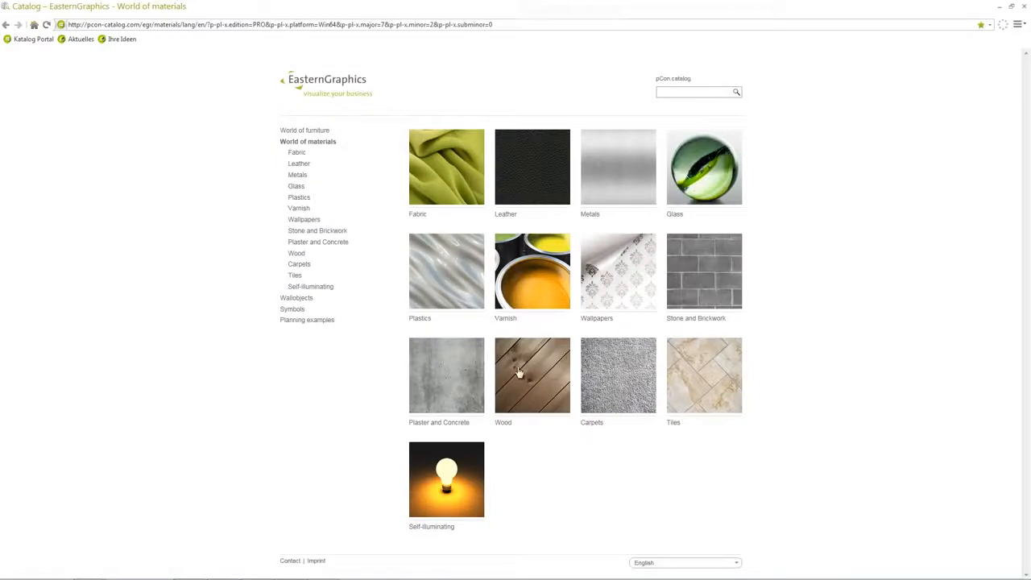
# Step: Apply a wood texture from World of materials to the room's floor
pyautogui.click(532, 375)
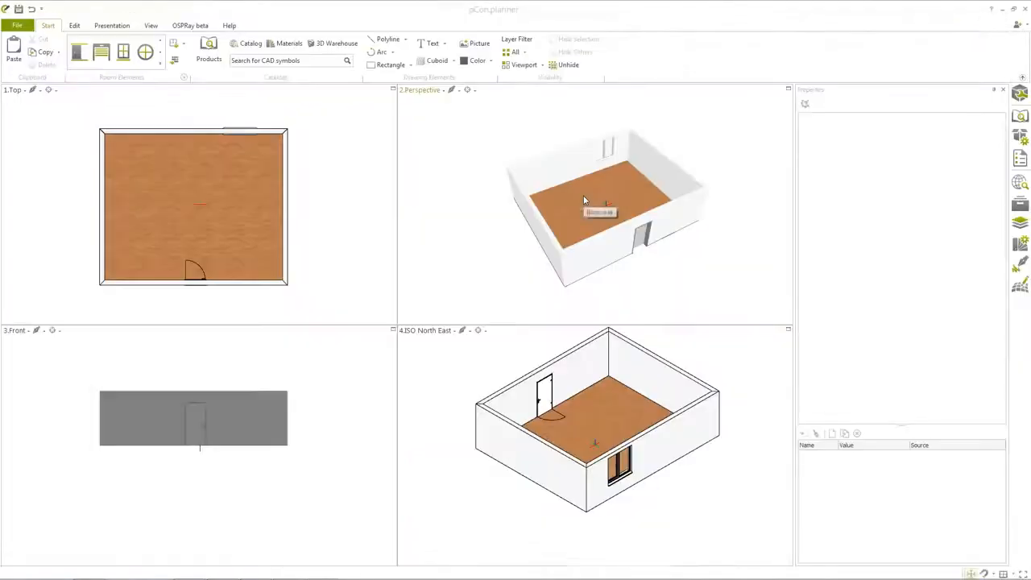
pyautogui.moveTo(464, 153)
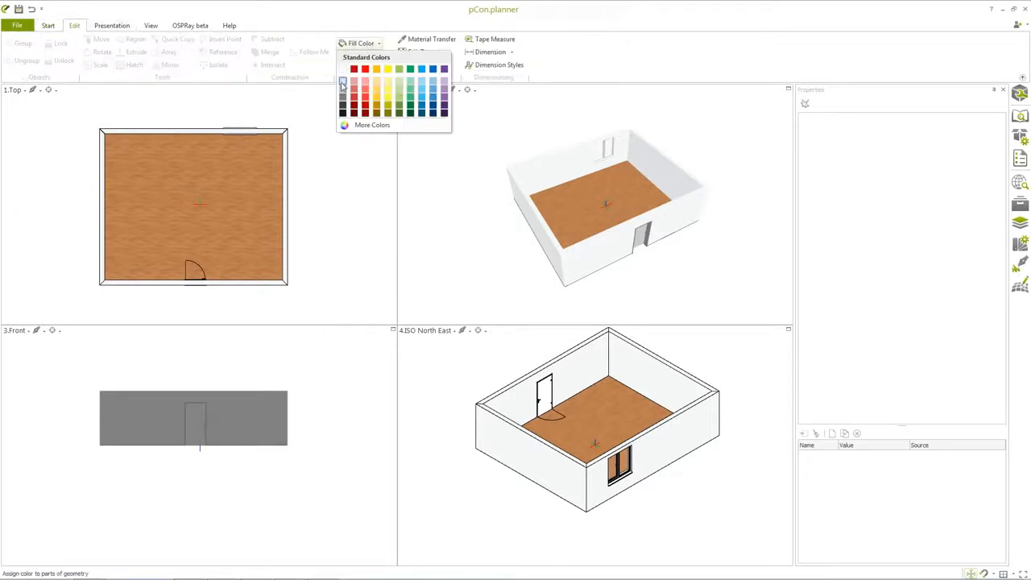
# Step: Fill the inner wall faces with grey from the Fill Color palette
pyautogui.click(343, 84)
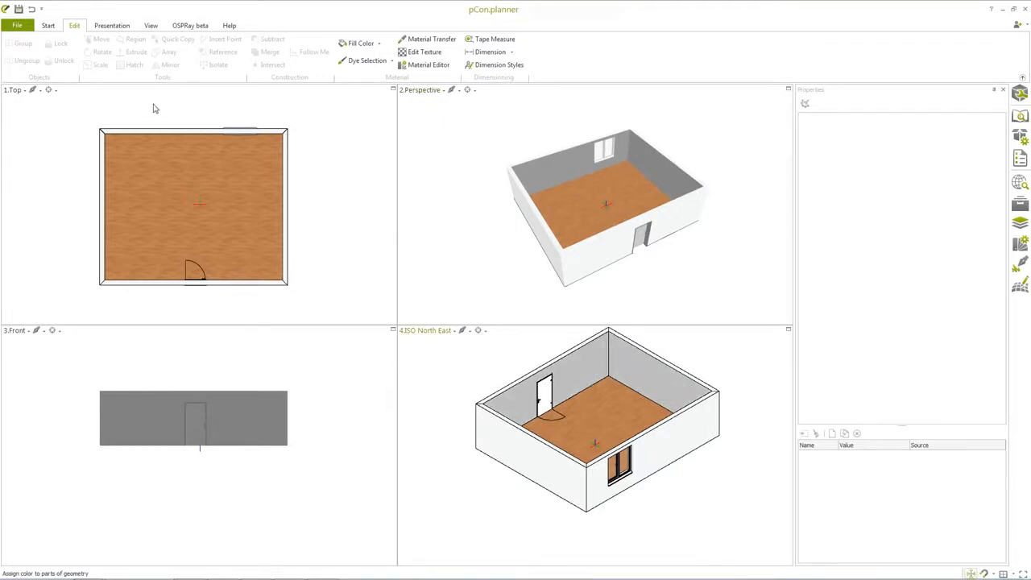
pyautogui.click(48, 25)
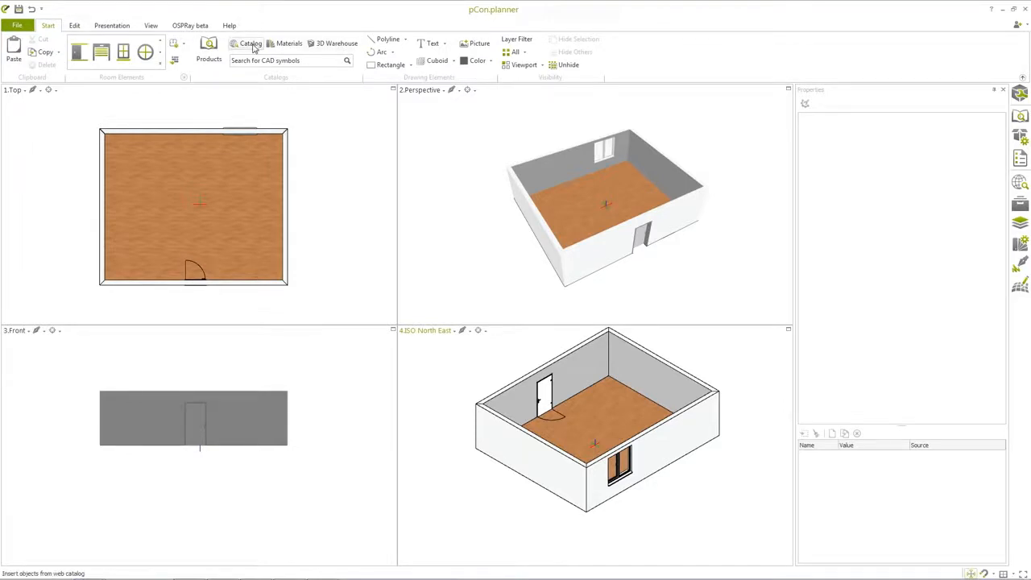
# Step: Pick a corner sofa from World of furniture > Furniture in the catalog
pyautogui.click(251, 44)
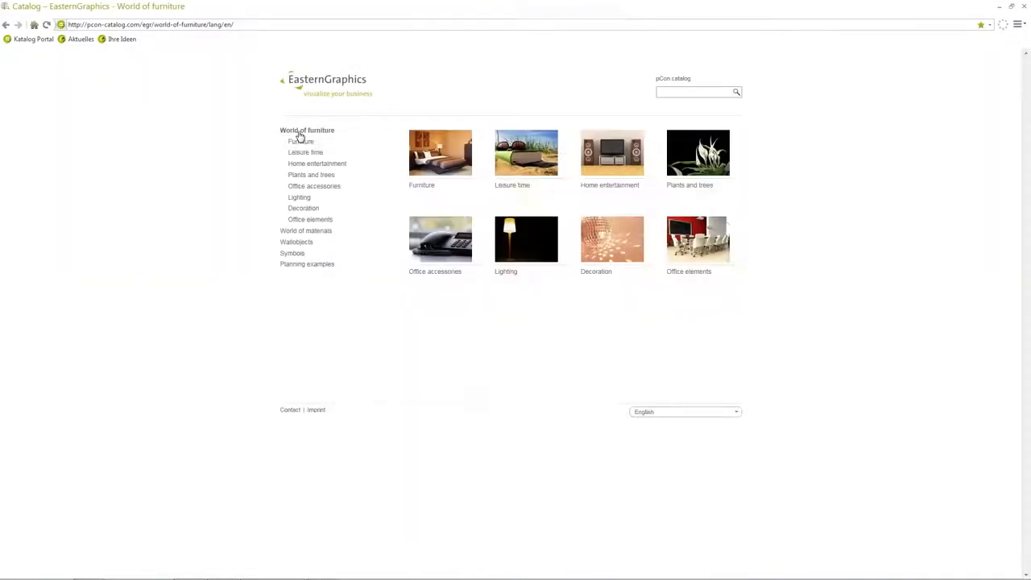
pyautogui.click(300, 141)
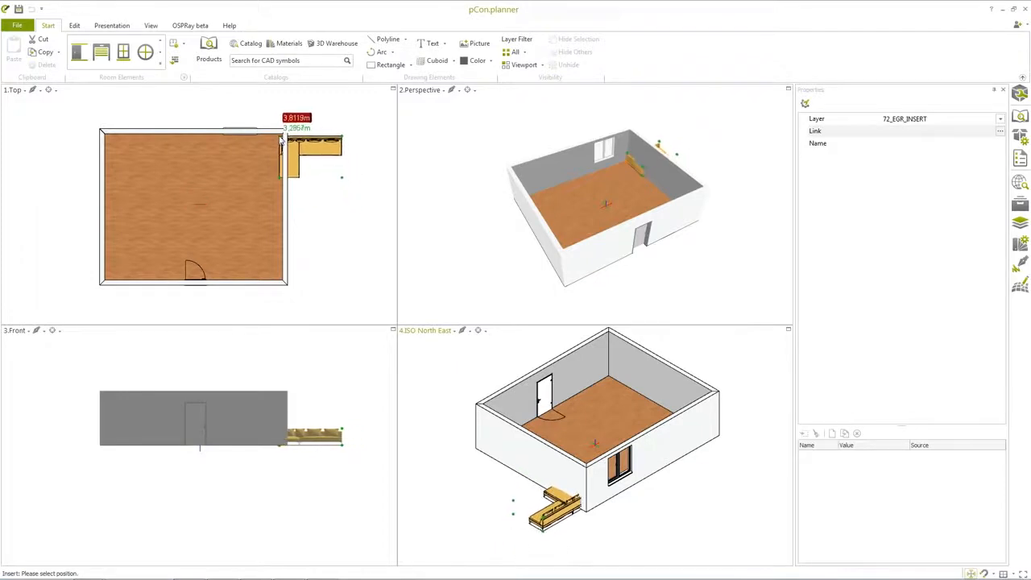
# Step: Place the corner sofa in the room's top-right corner, then add a coffee table and grand piano
pyautogui.click(280, 157)
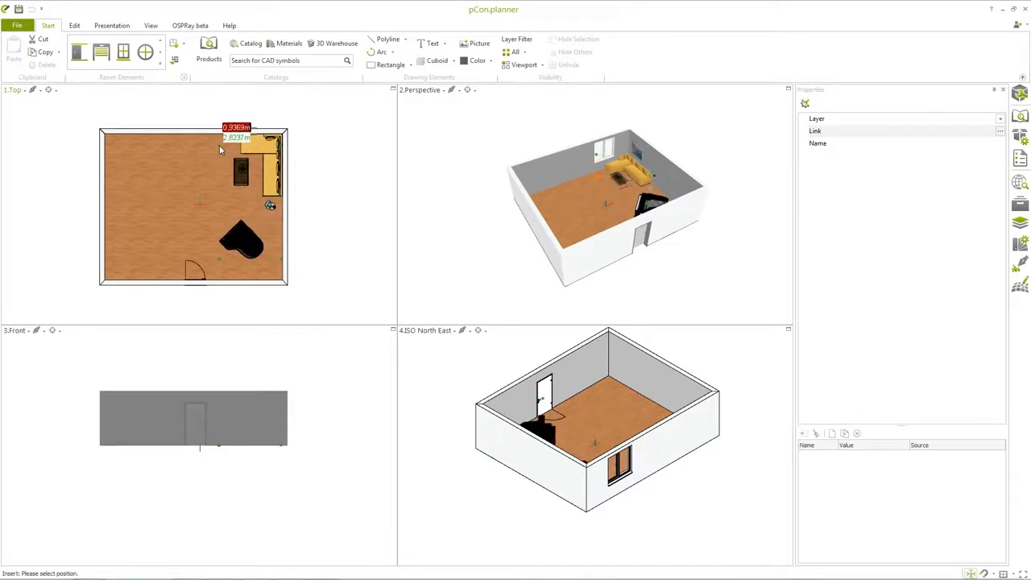
pyautogui.moveTo(221, 149)
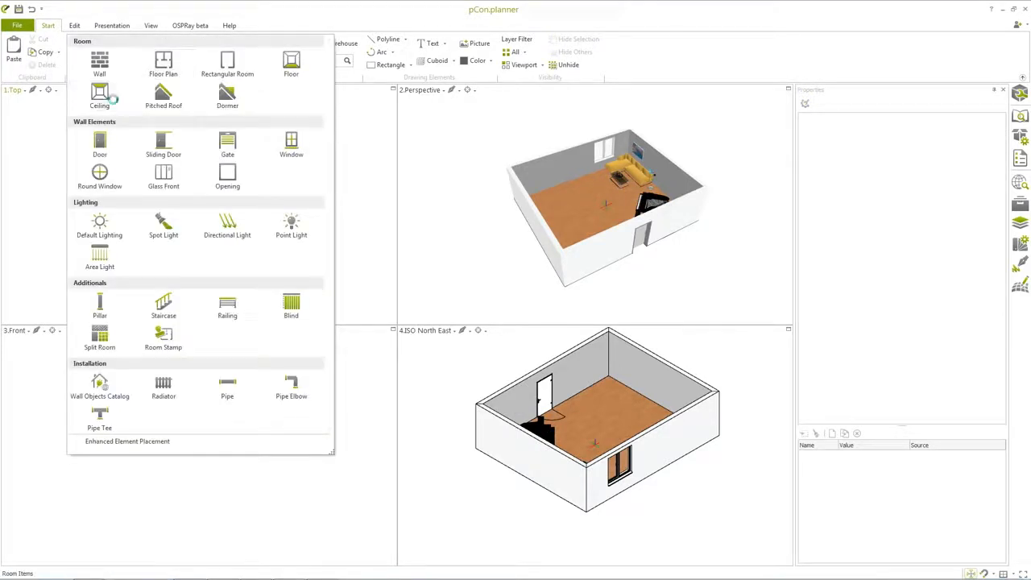
# Step: Add a ceiling over the room, then maximize and zoom the Perspective view
pyautogui.click(99, 95)
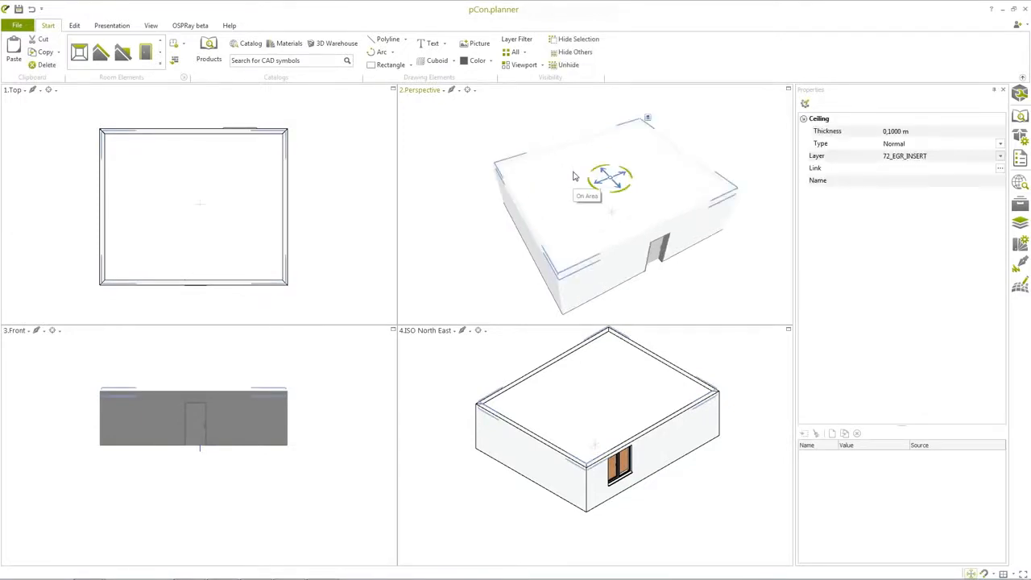
pyautogui.click(579, 39)
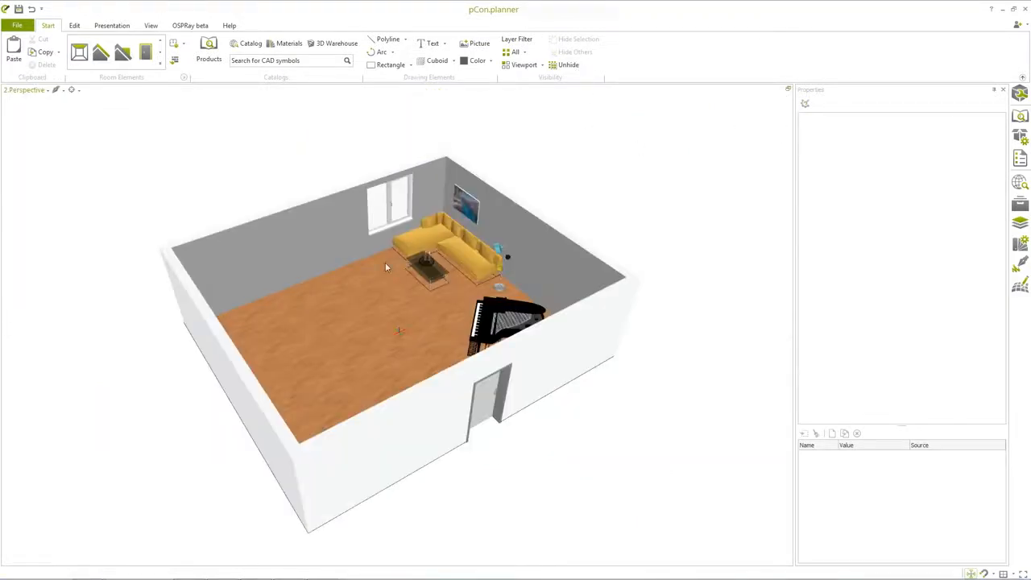
pyautogui.scroll(-3)
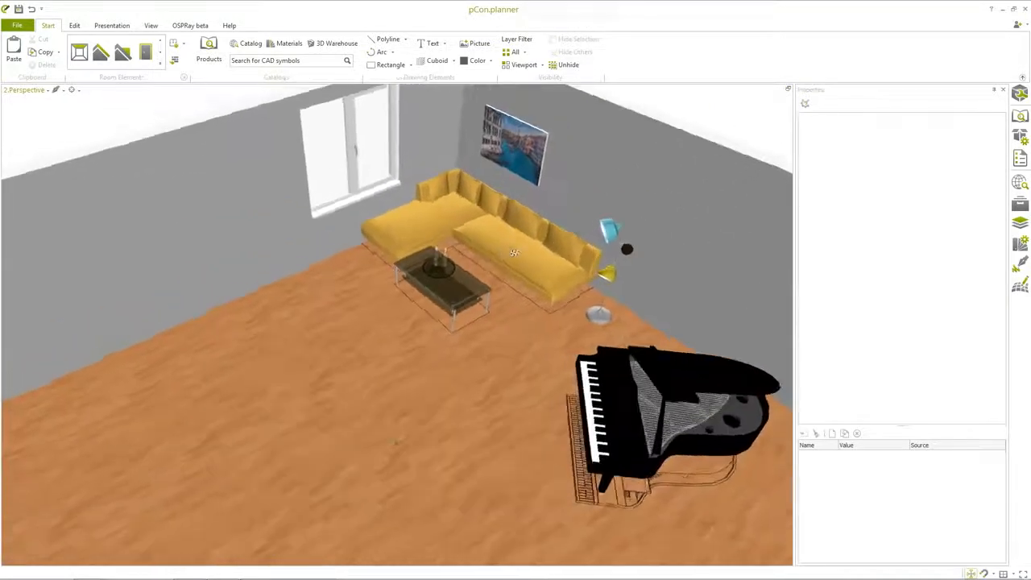